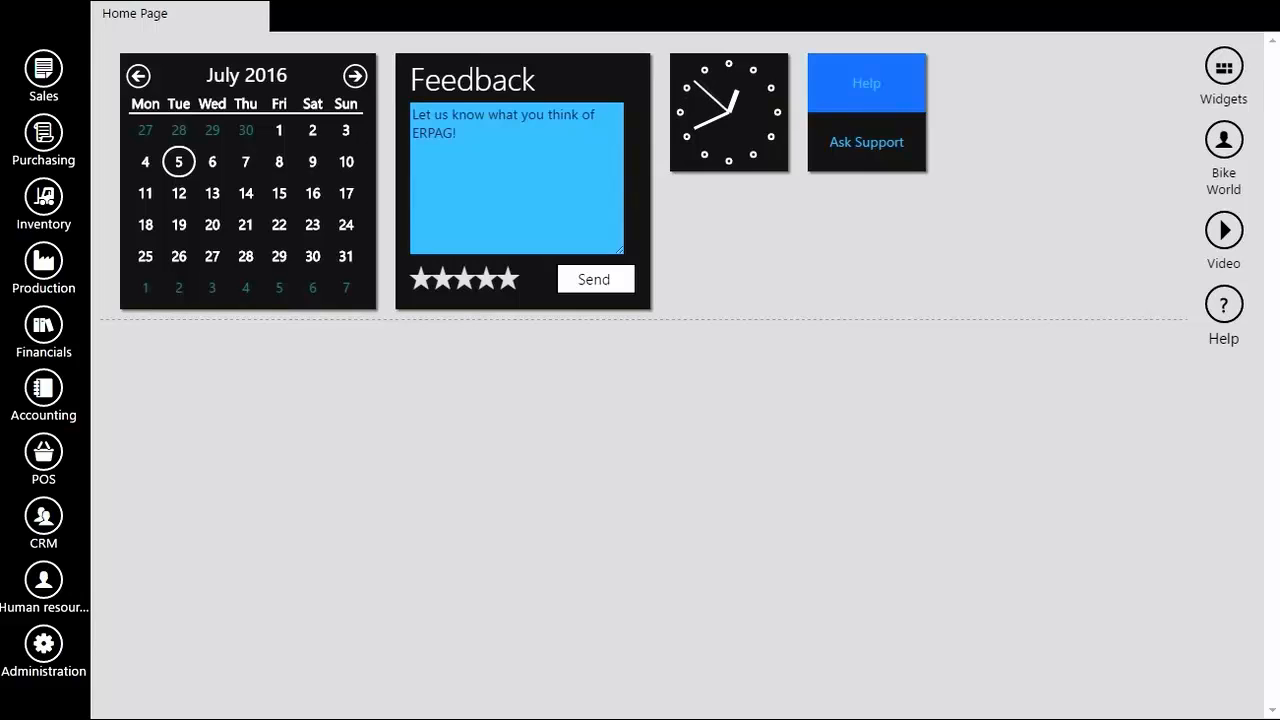
mouse_move(44, 196)
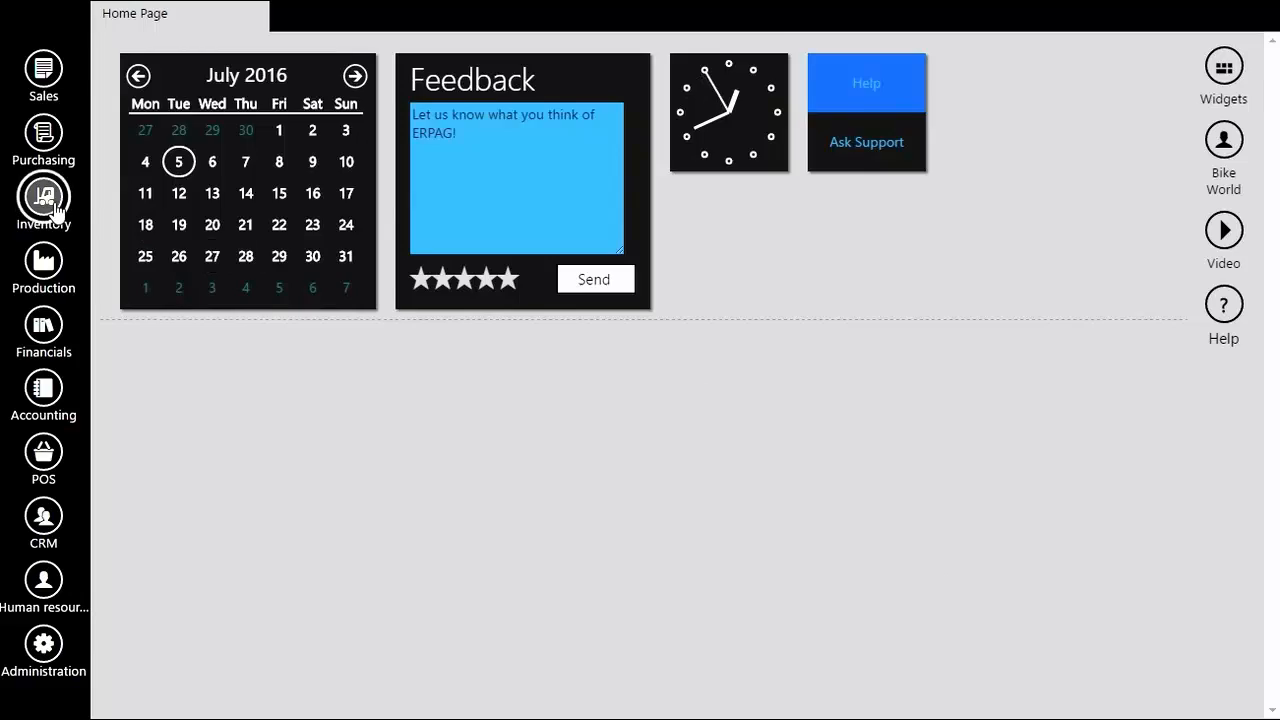
- Go to the Inventory module from the left sidebar
click(44, 198)
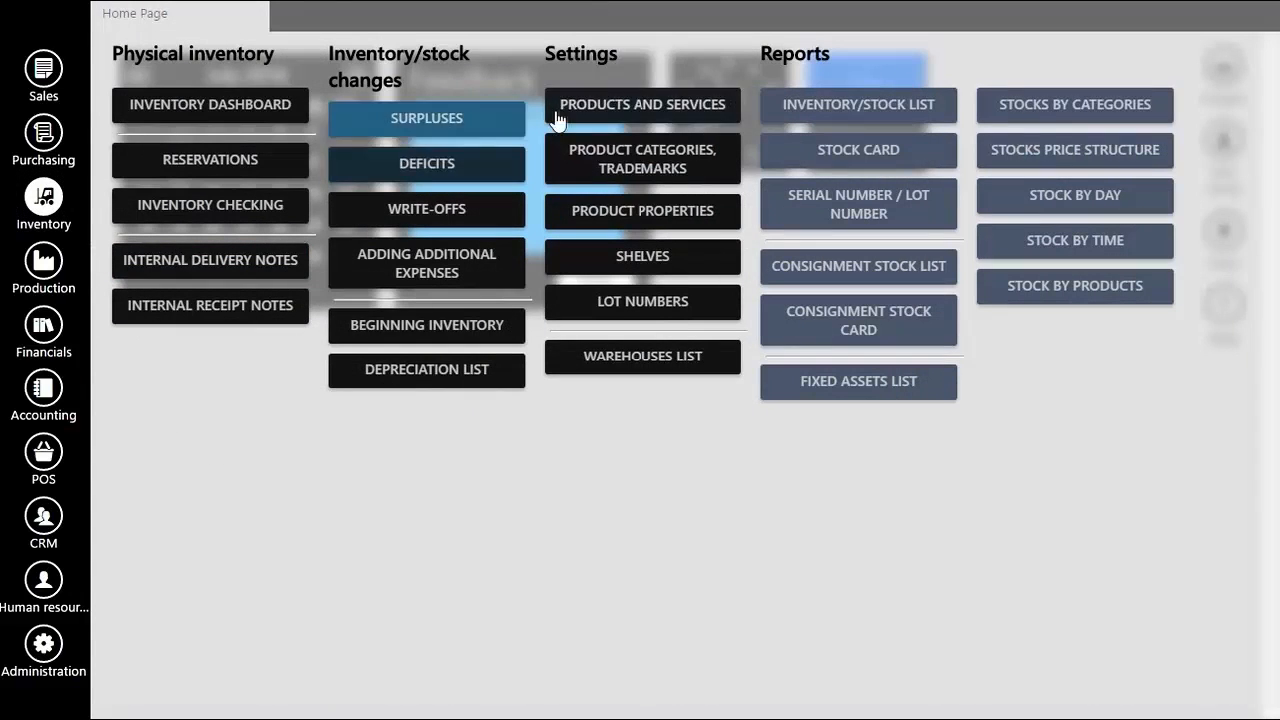
- From Products and Services, add a new Consumption product, prefilled as SKU 0004 in pcs
click(642, 104)
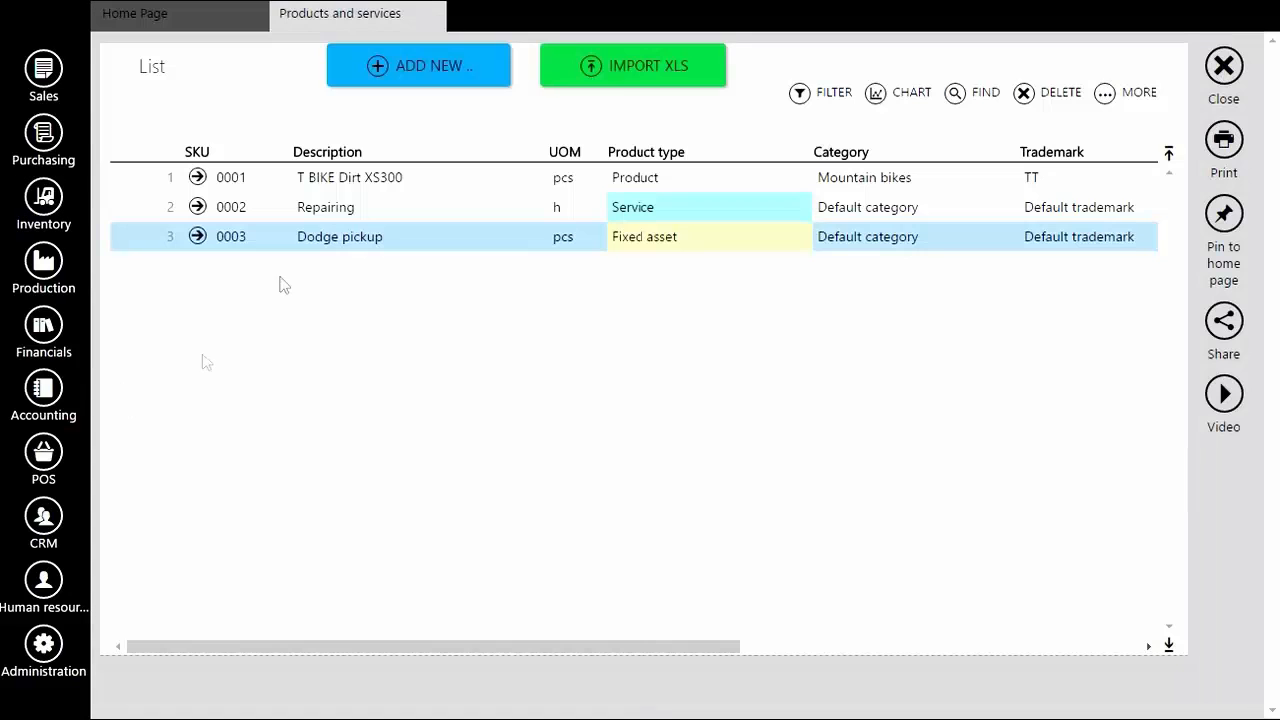
click(418, 64)
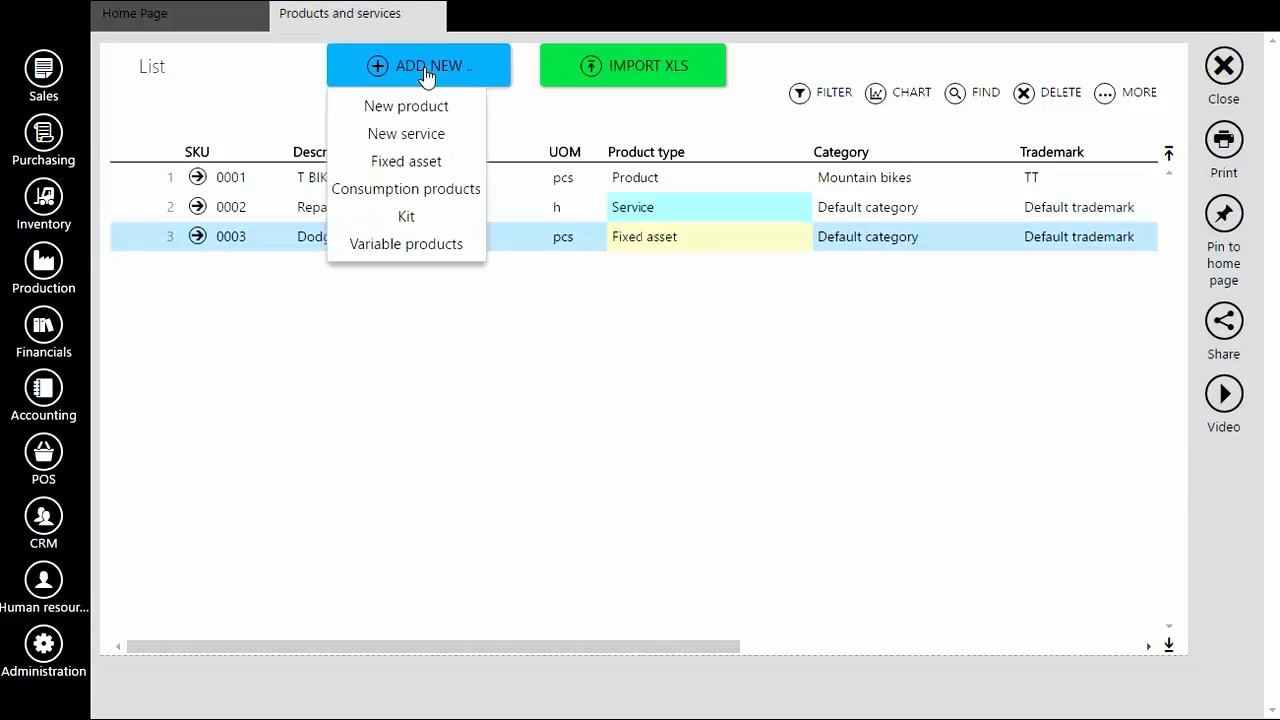
mouse_move(406, 188)
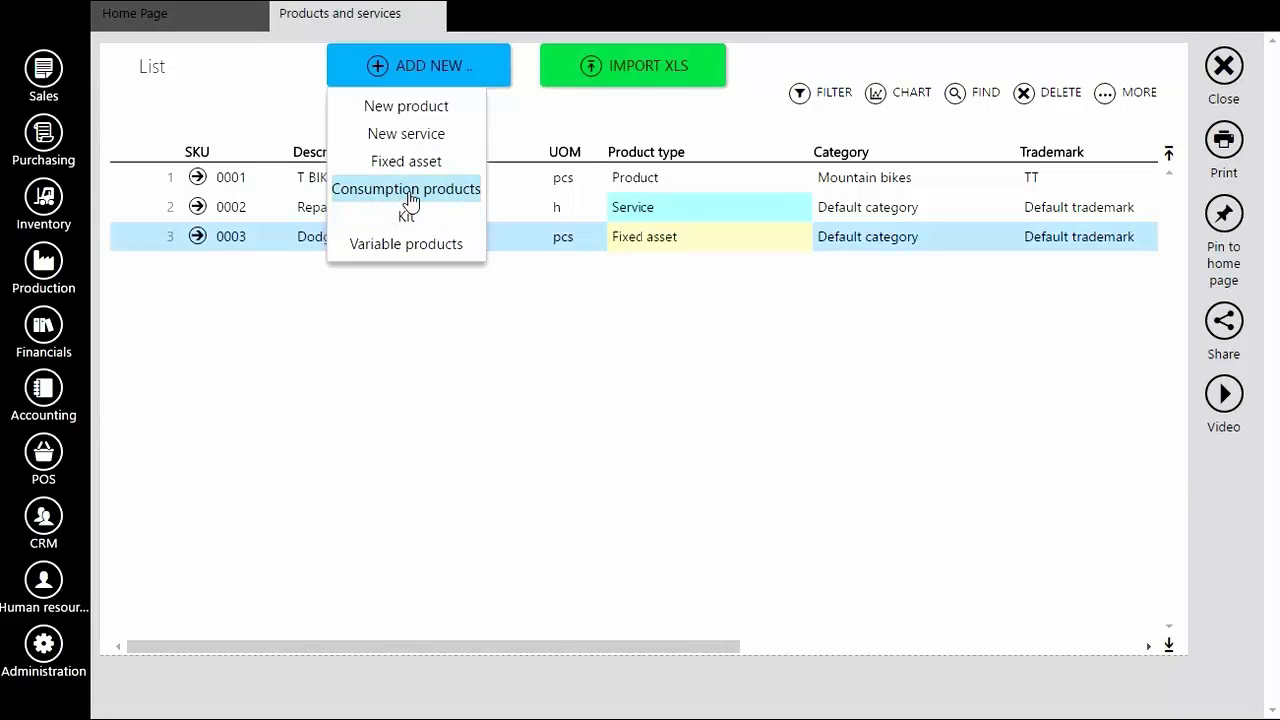
click(406, 188)
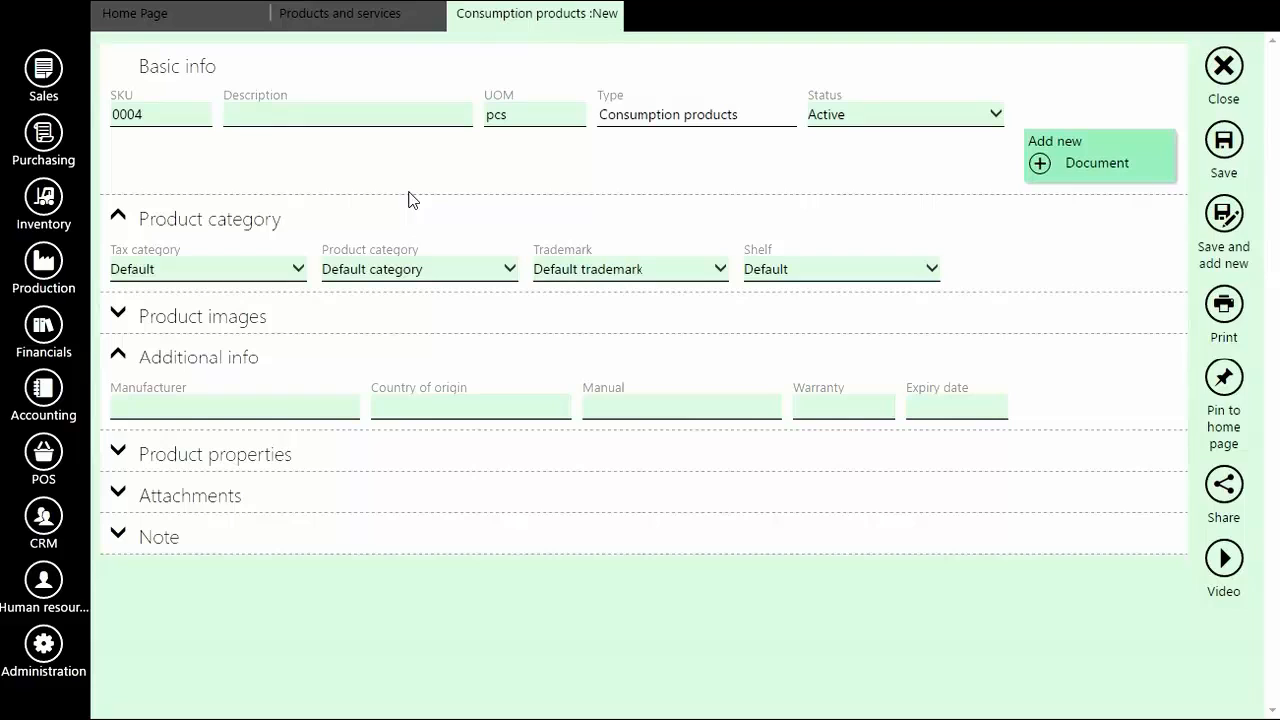
- Enter 'Electro pioneer' as the product description, keeping UOM pcs and status Active
click(348, 114)
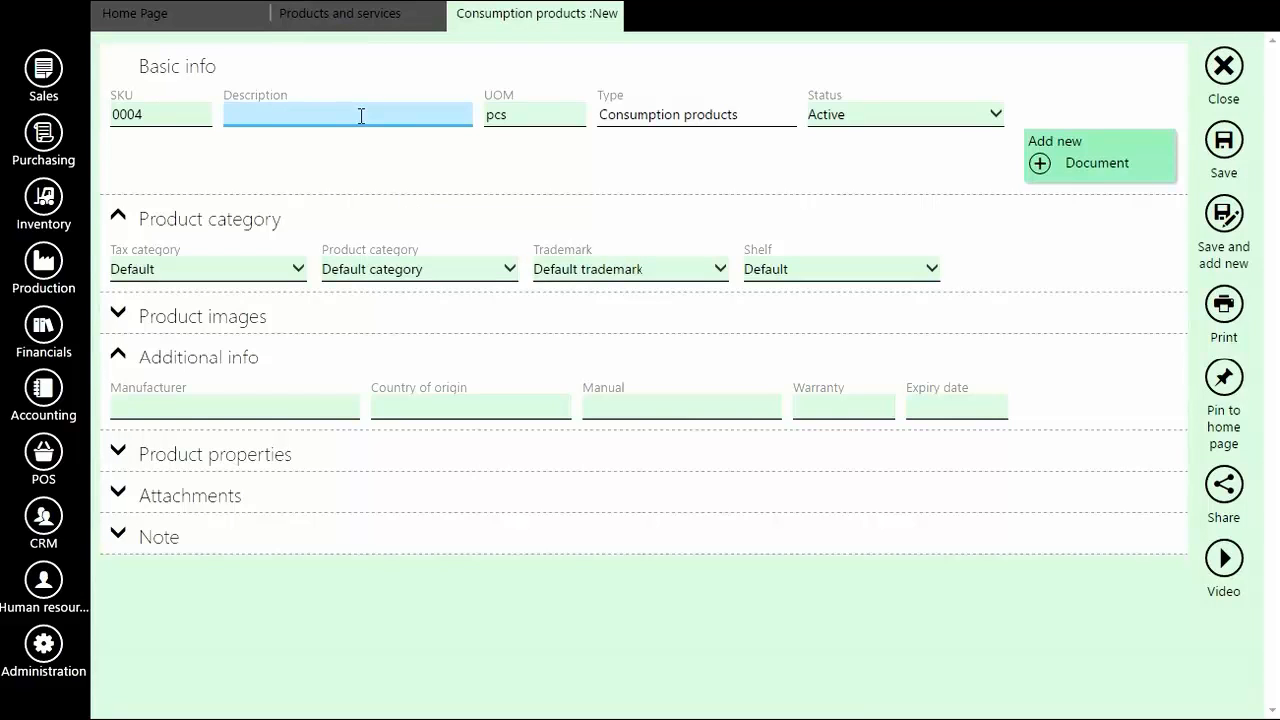
text(Electro)
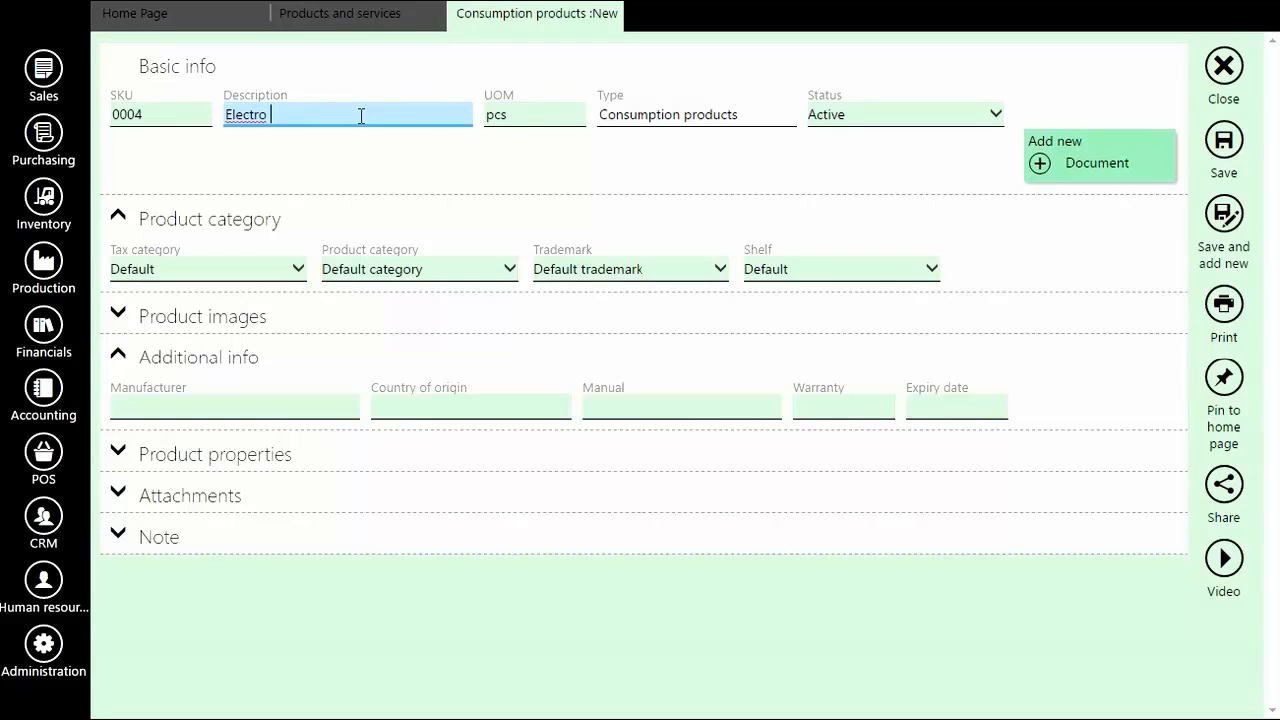
text(pioneer)
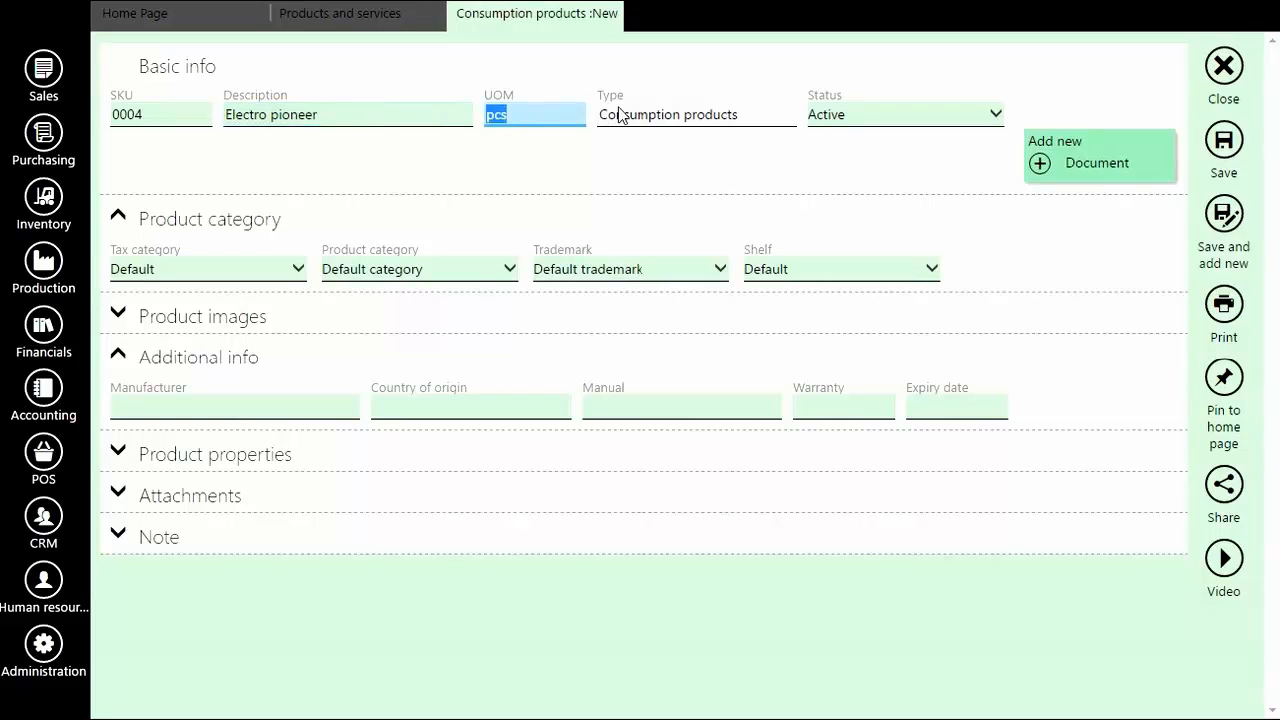
click(696, 114)
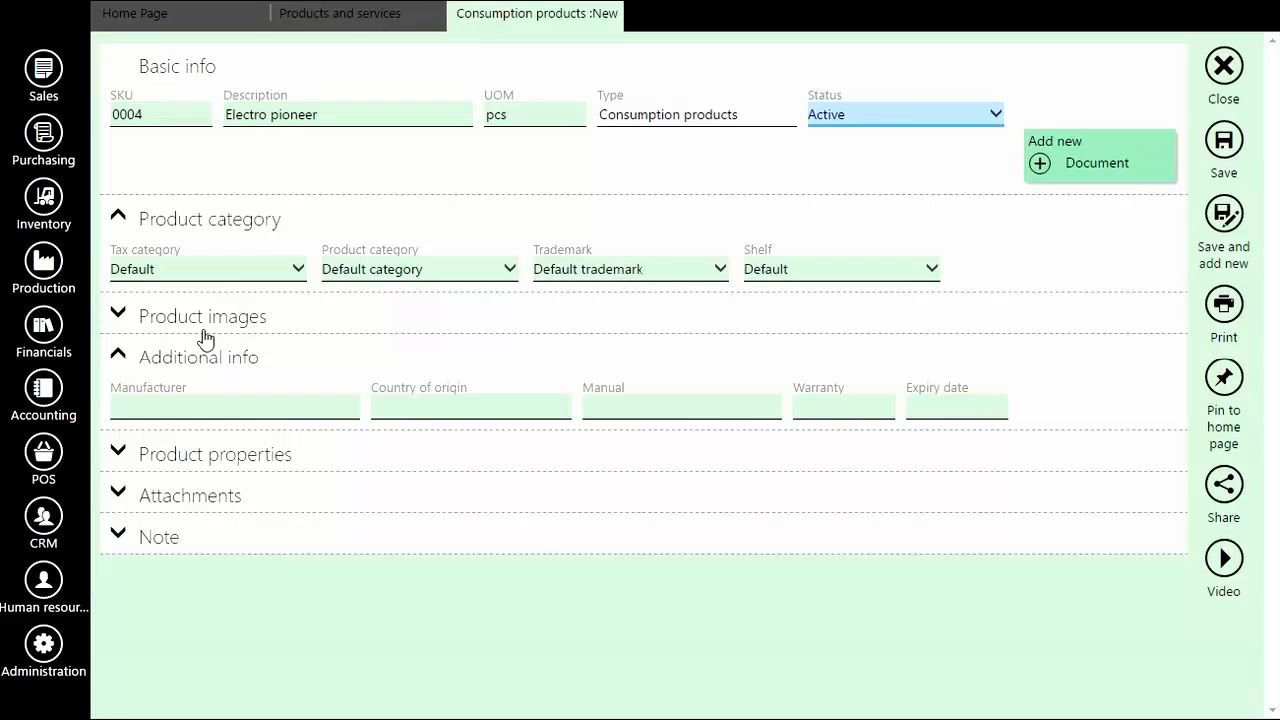
mouse_move(352, 310)
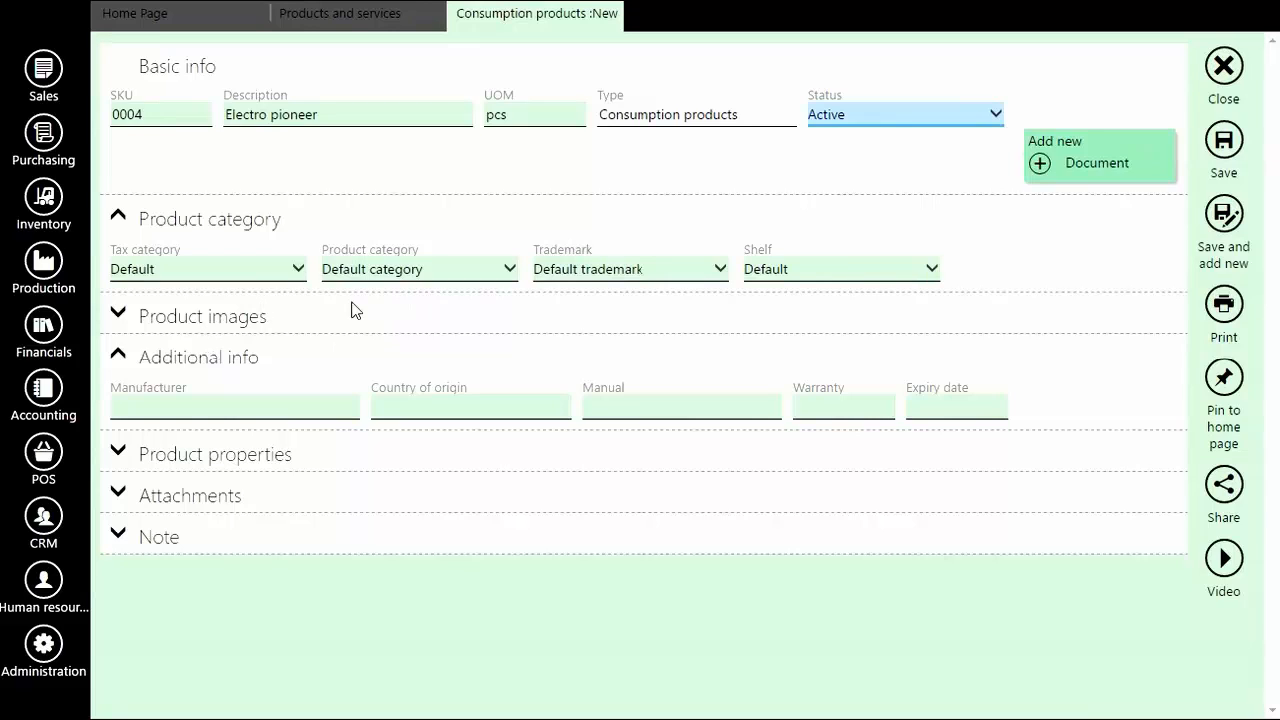
mouse_move(358, 372)
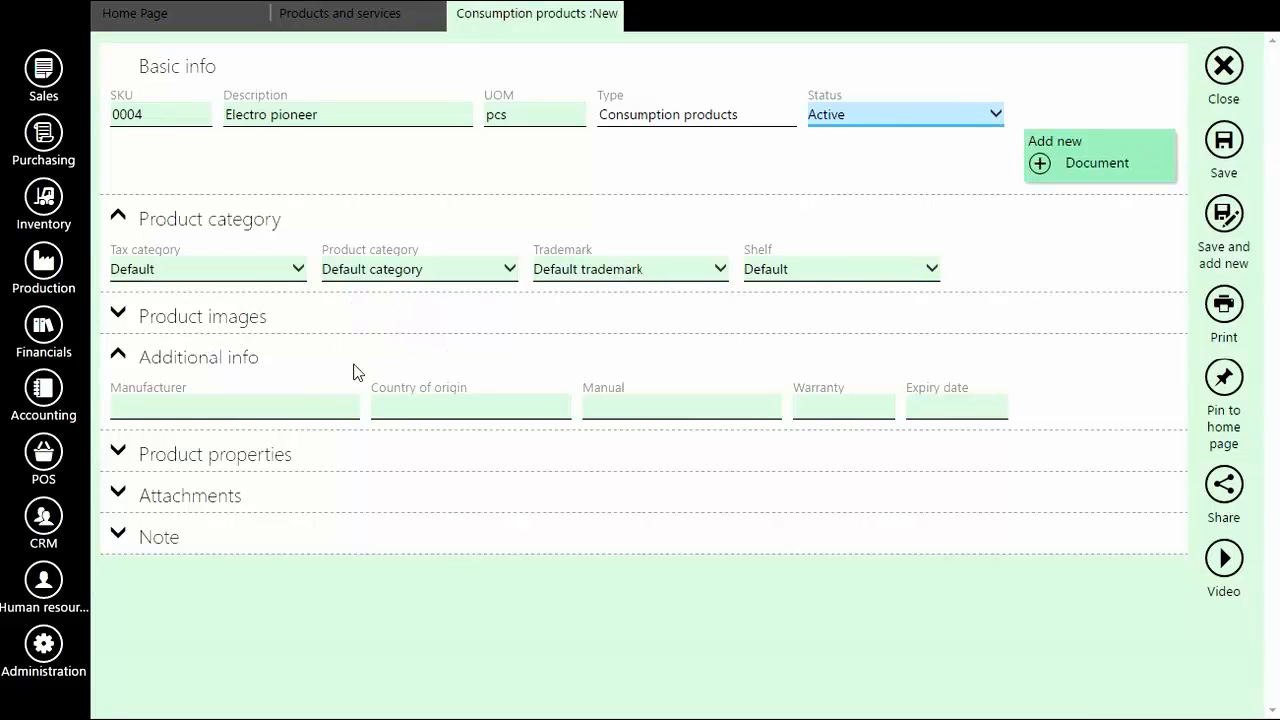
mouse_move(444, 198)
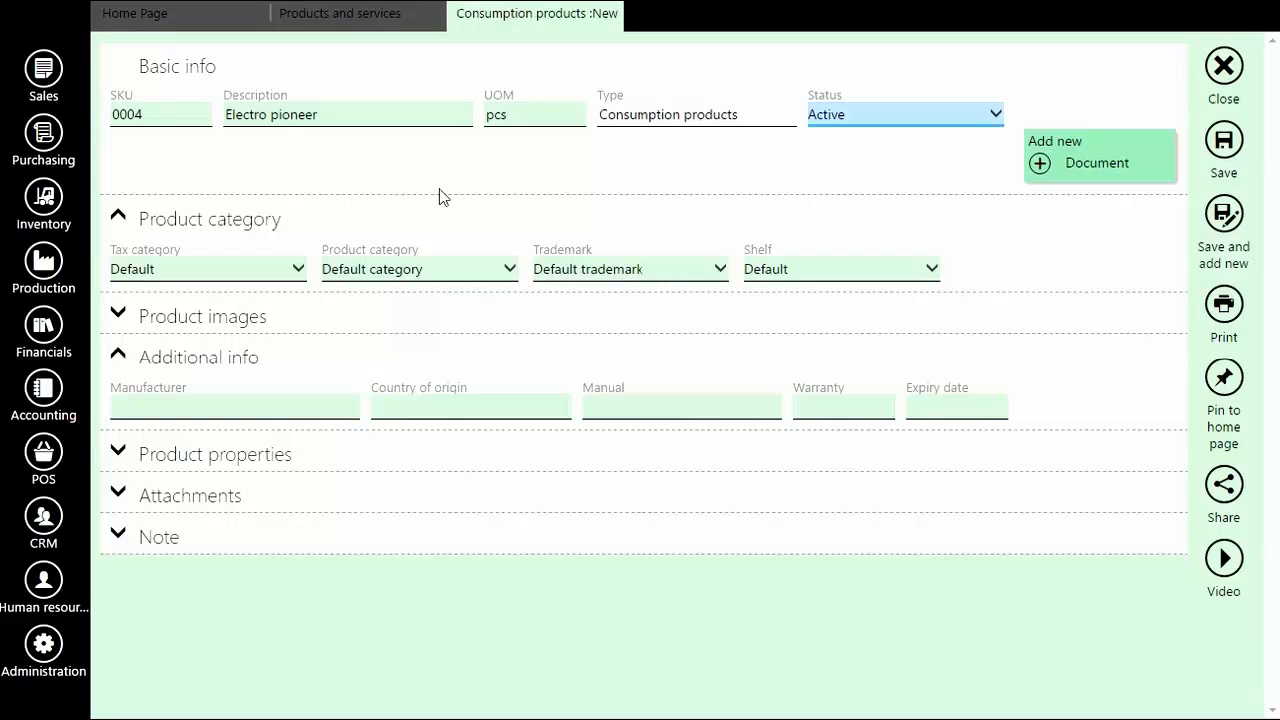
mouse_move(500, 144)
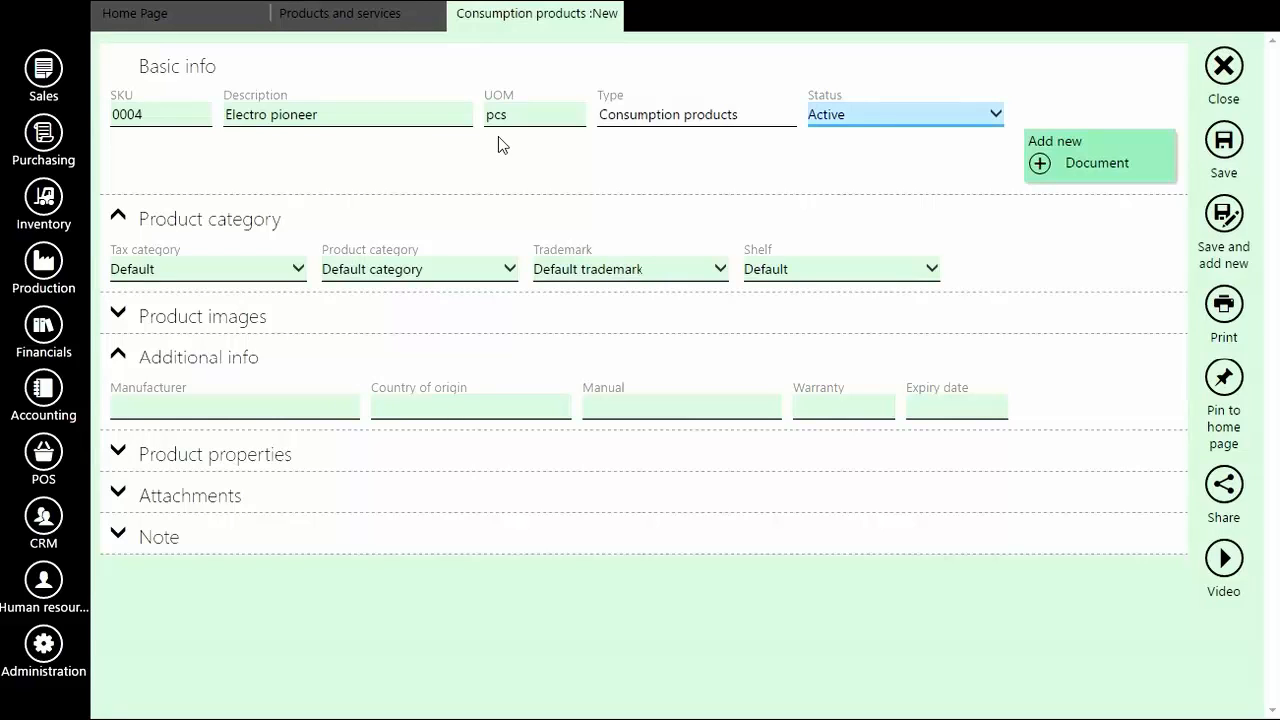
mouse_move(518, 152)
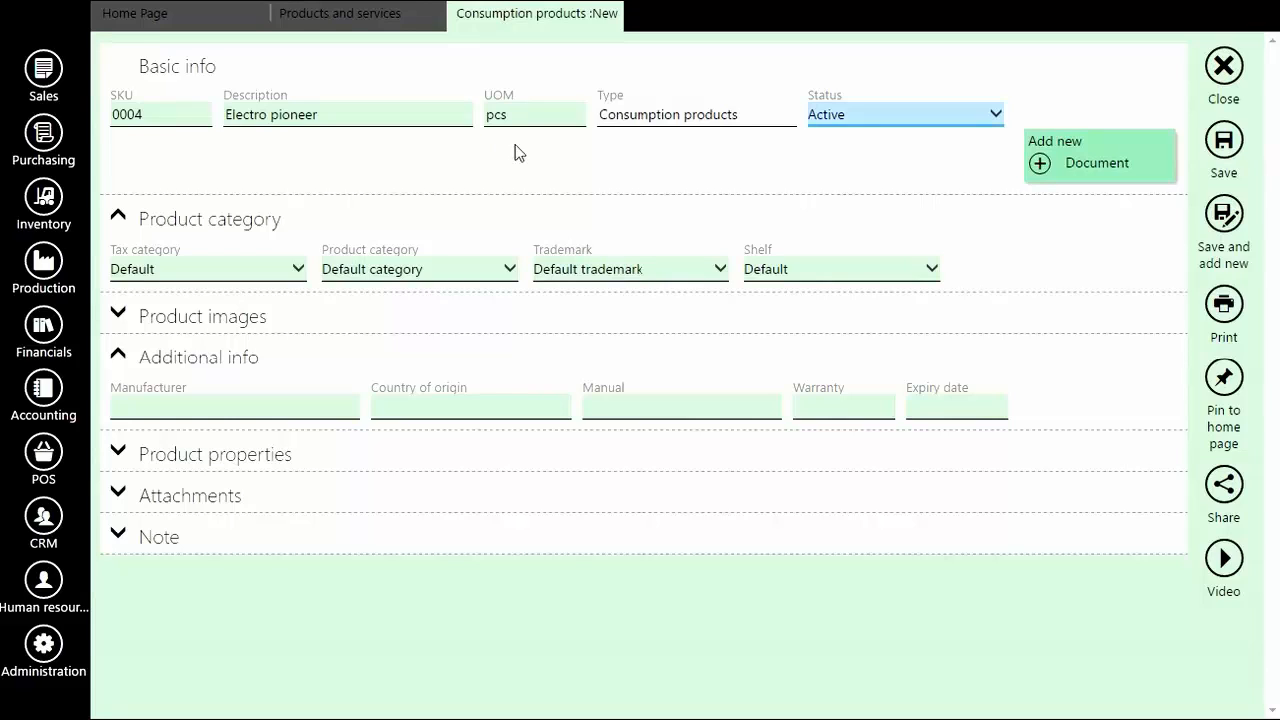